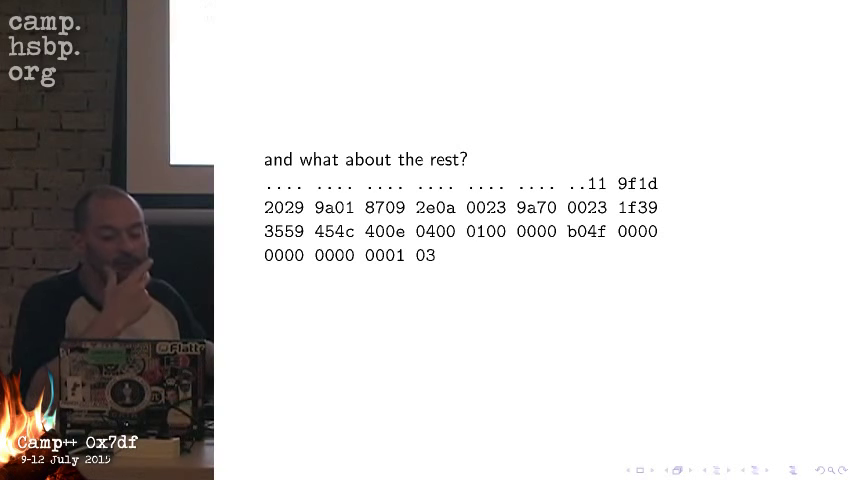
{"action": "key", "text": "Right"}
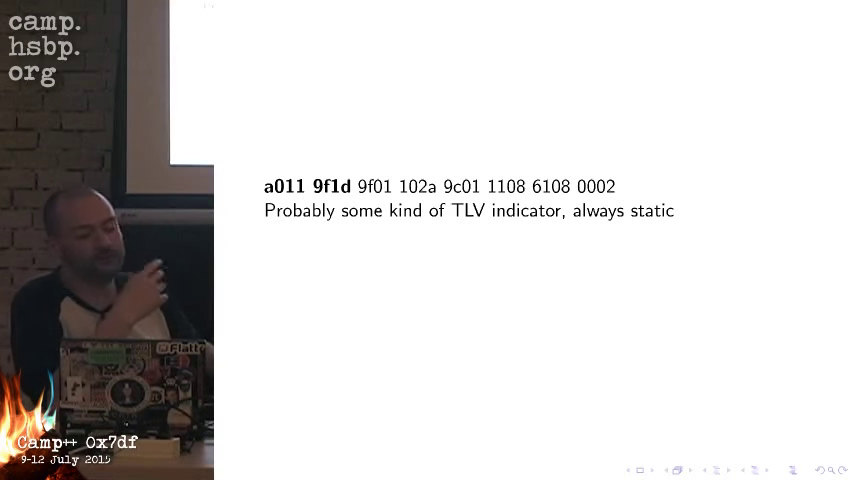